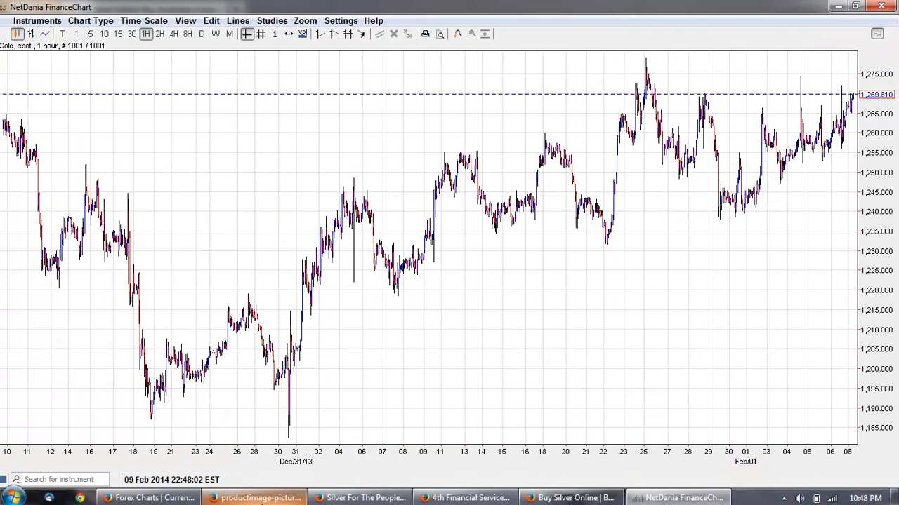
pyautogui.moveTo(815, 57)
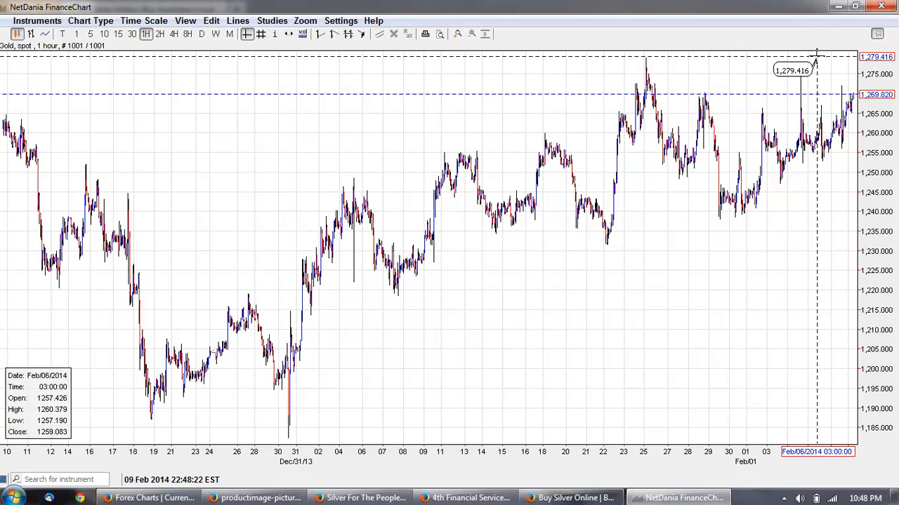
# - Switch to the brotherjohnf.biz tab and scroll through the latest posts, poll and Quick Chat
pyautogui.click(360, 498)
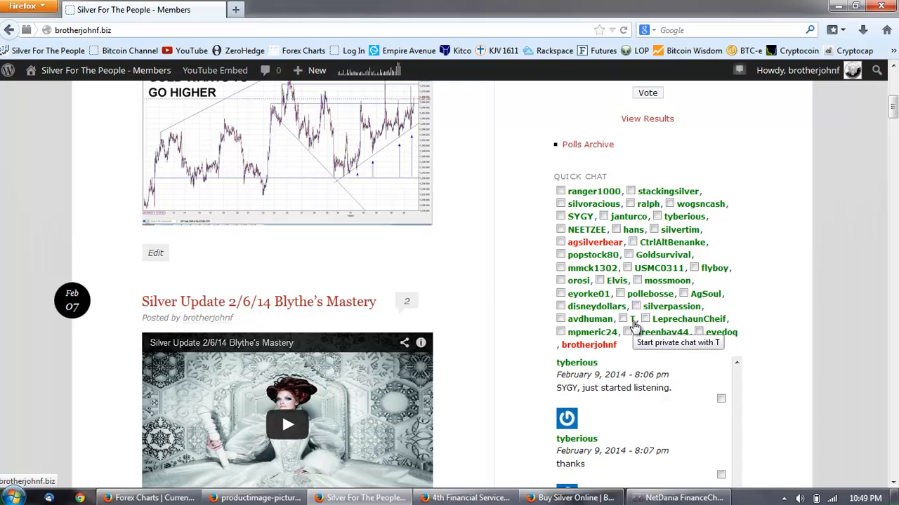
pyautogui.moveTo(775, 209)
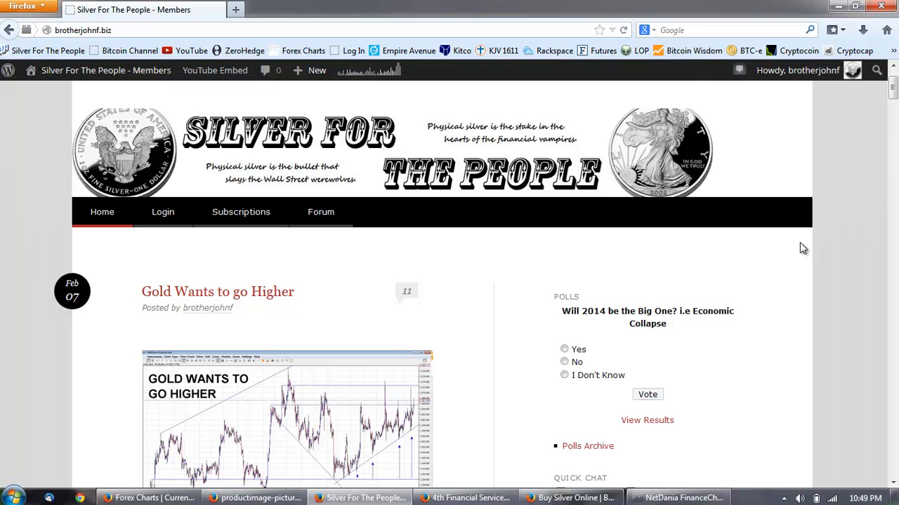
pyautogui.scroll(-3)
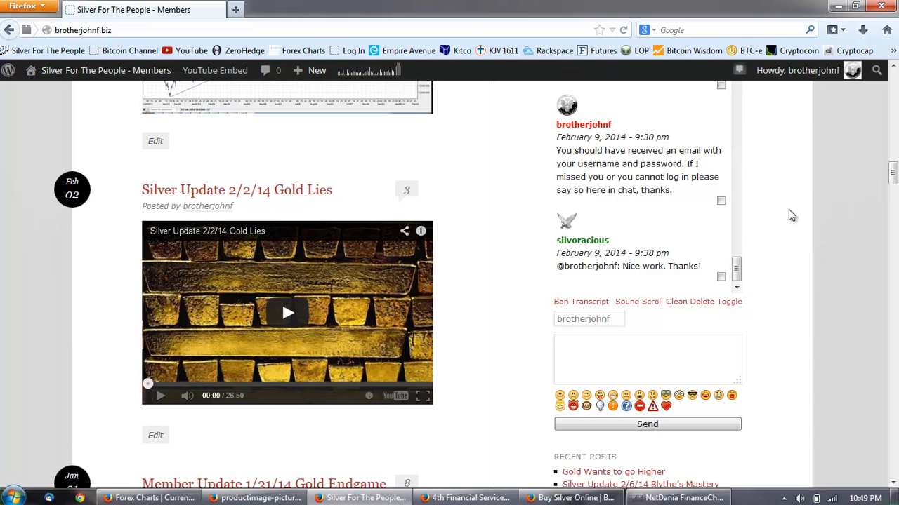
pyautogui.scroll(-3)
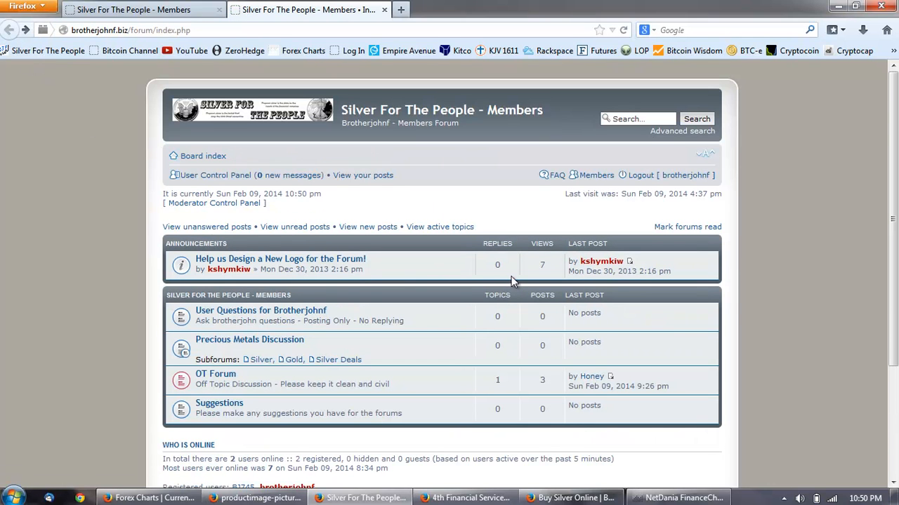
pyautogui.moveTo(456, 357)
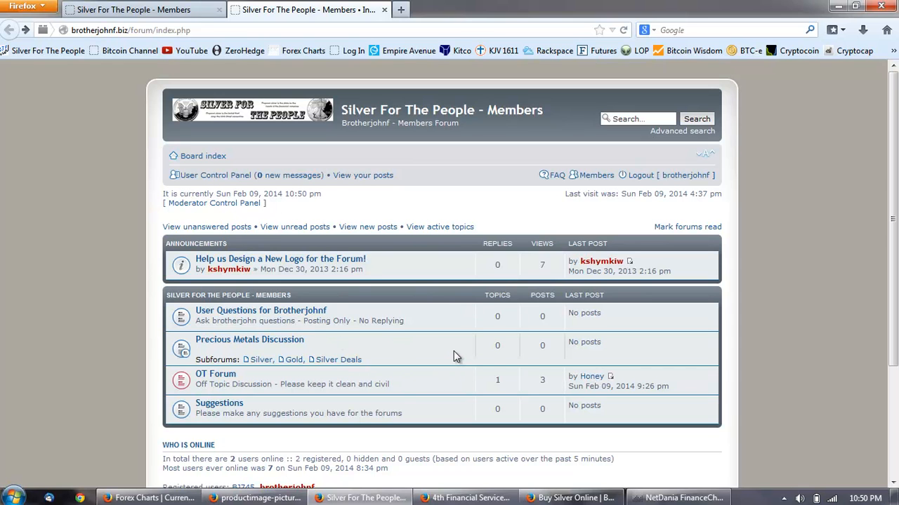
pyautogui.moveTo(280, 259)
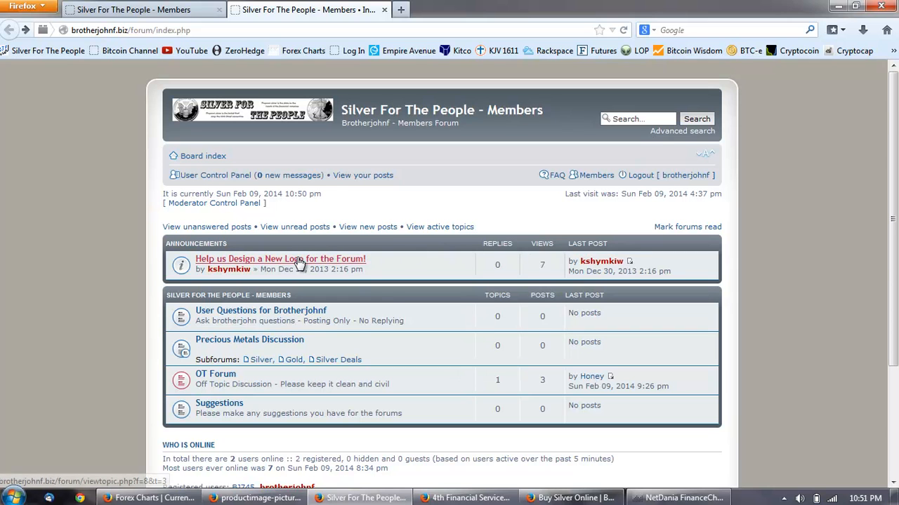
# - Open the forum logo design announcement from the board index
pyautogui.click(280, 259)
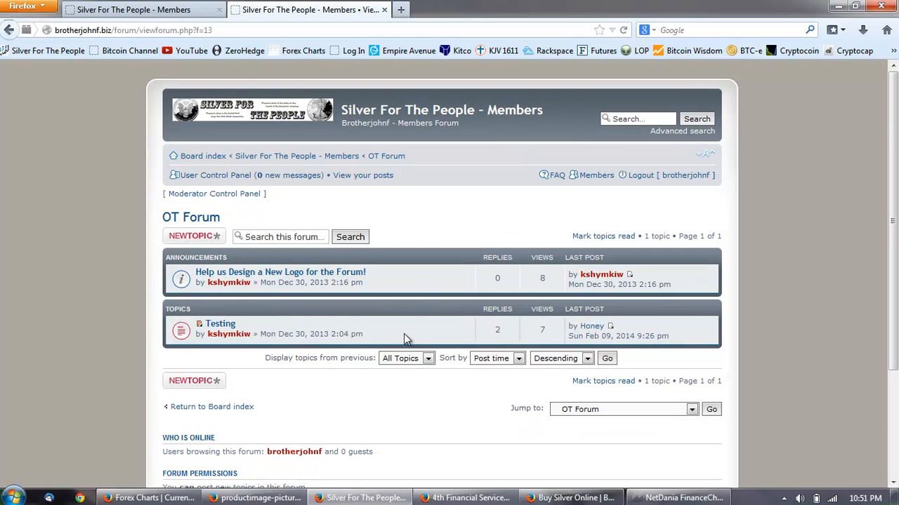
# - Read the Testing topic in OT Forum, then close the forum tab
pyautogui.click(220, 323)
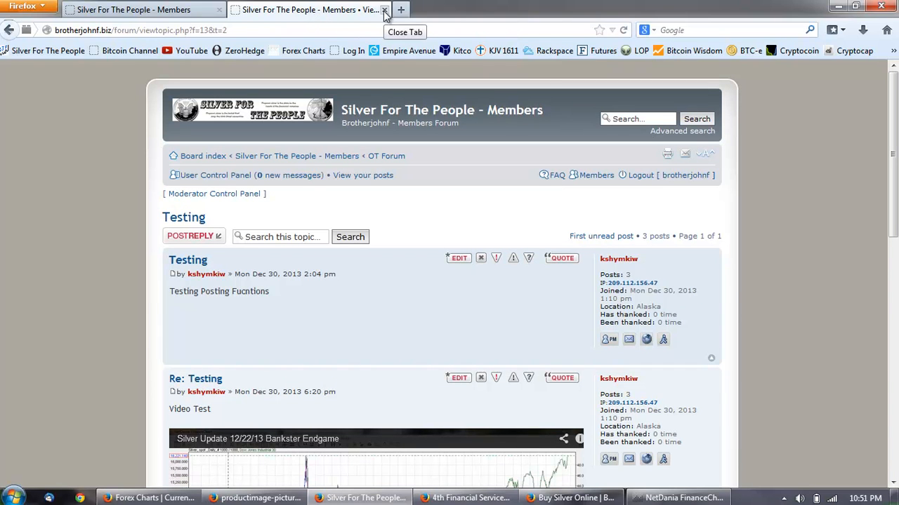
pyautogui.click(385, 9)
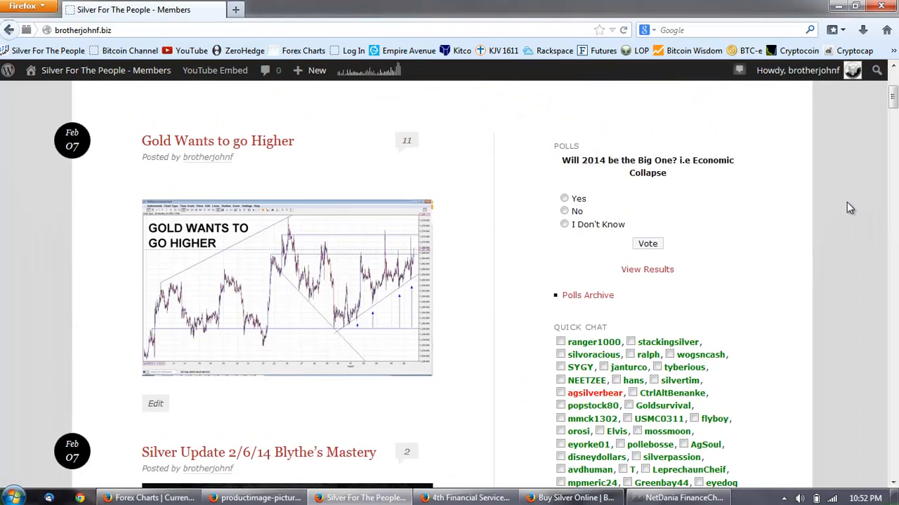
# - Scroll down through the members' video posts and back up toward the banner
pyautogui.scroll(-3)
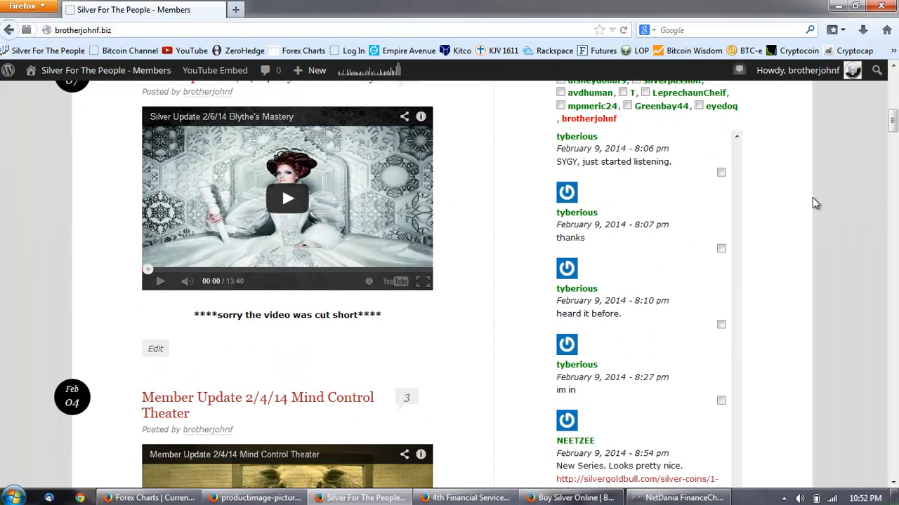
pyautogui.scroll(-3)
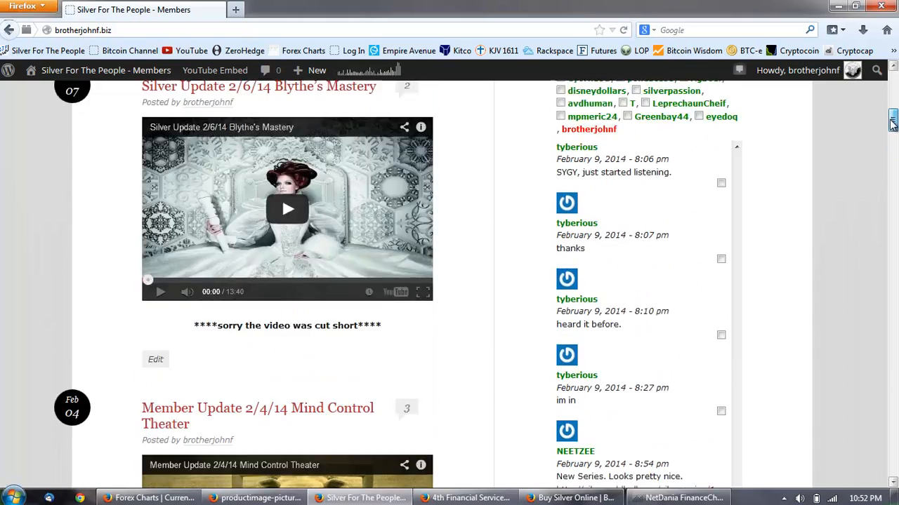
pyautogui.scroll(3)
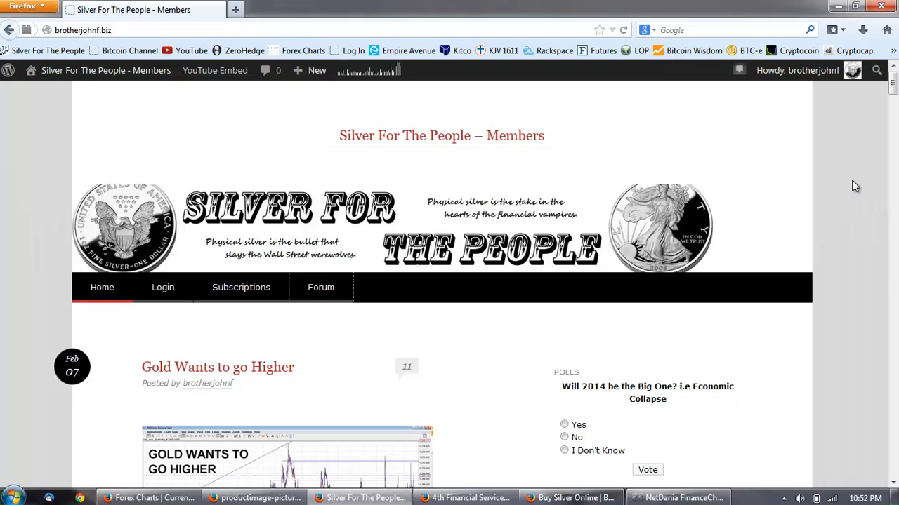
pyautogui.moveTo(851, 185)
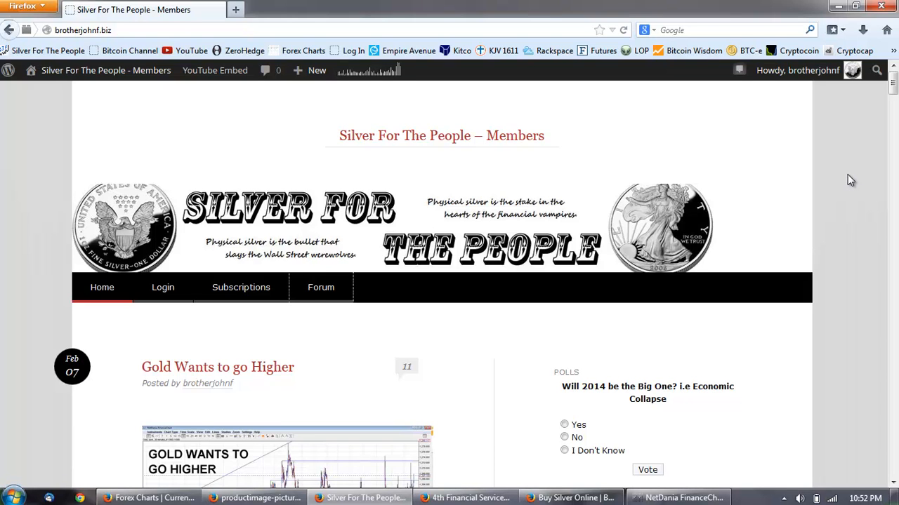
pyautogui.moveTo(813, 175)
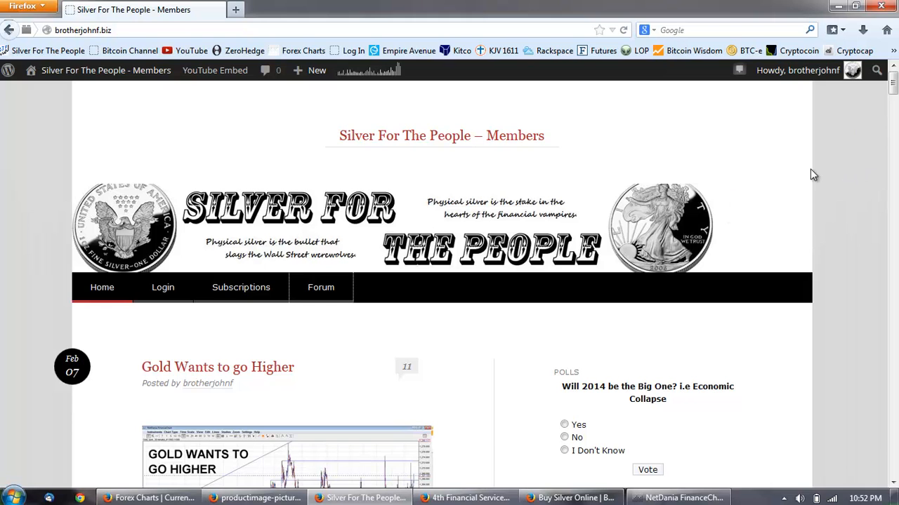
pyautogui.moveTo(848, 169)
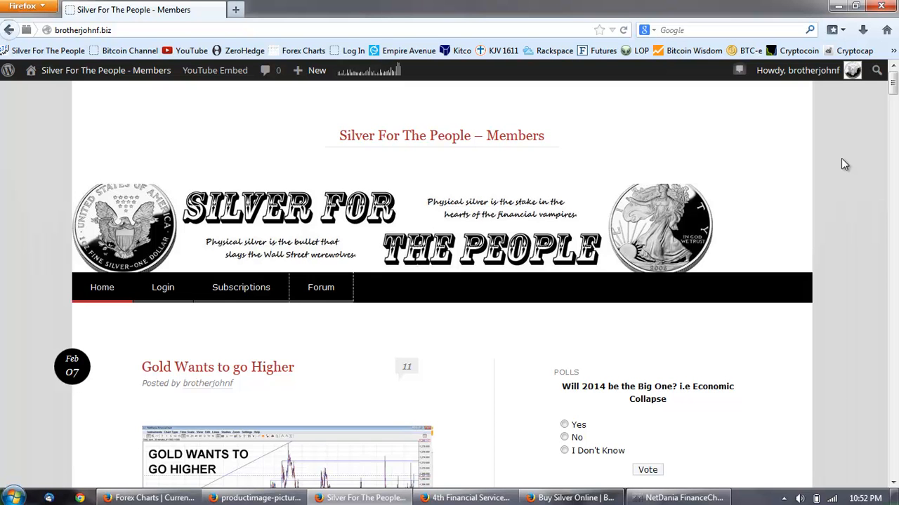
pyautogui.moveTo(518, 463)
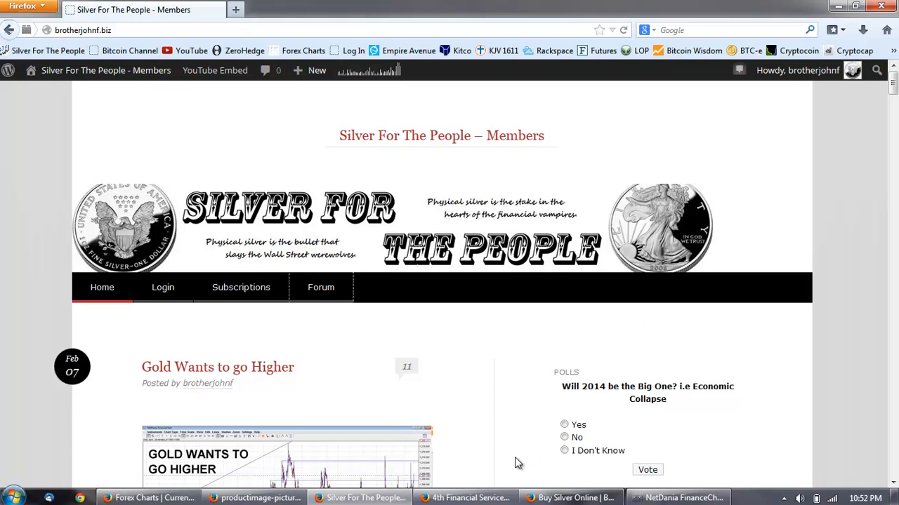
# - Switch to the Zero Hedge window showing the fourth dead financial executive article
pyautogui.click(463, 497)
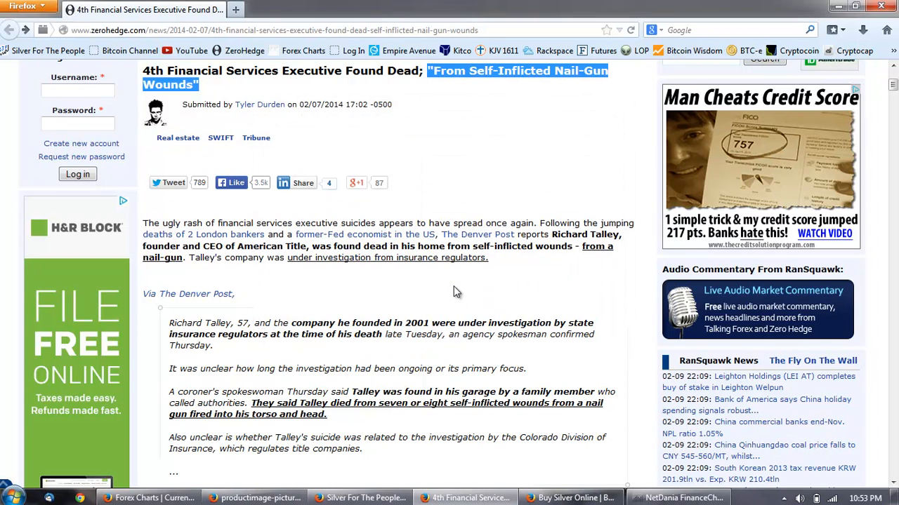
pyautogui.scroll(-3)
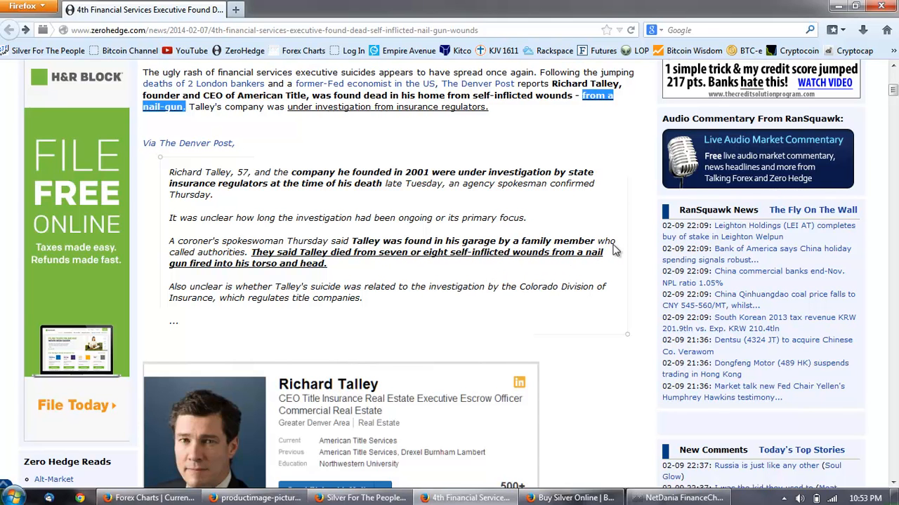
pyautogui.moveTo(340, 270)
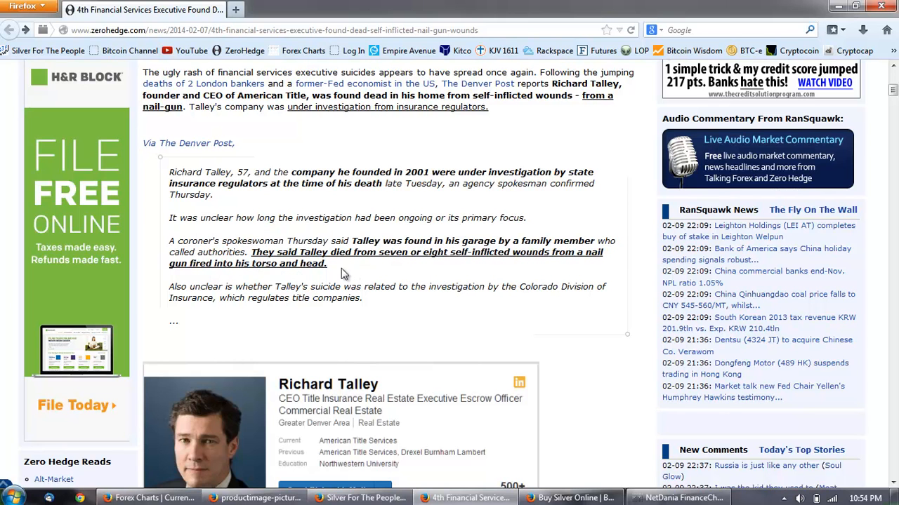
pyautogui.moveTo(168, 172); pyautogui.dragTo(326, 264)
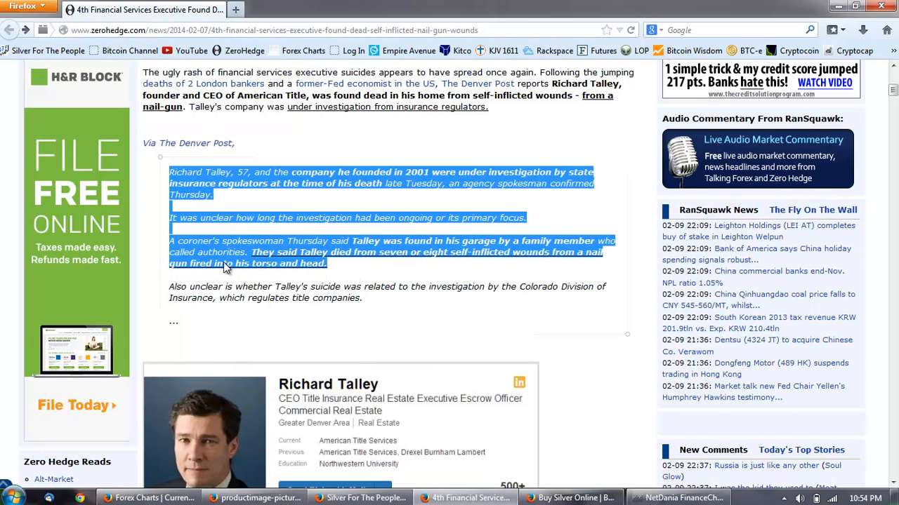
pyautogui.click(383, 276)
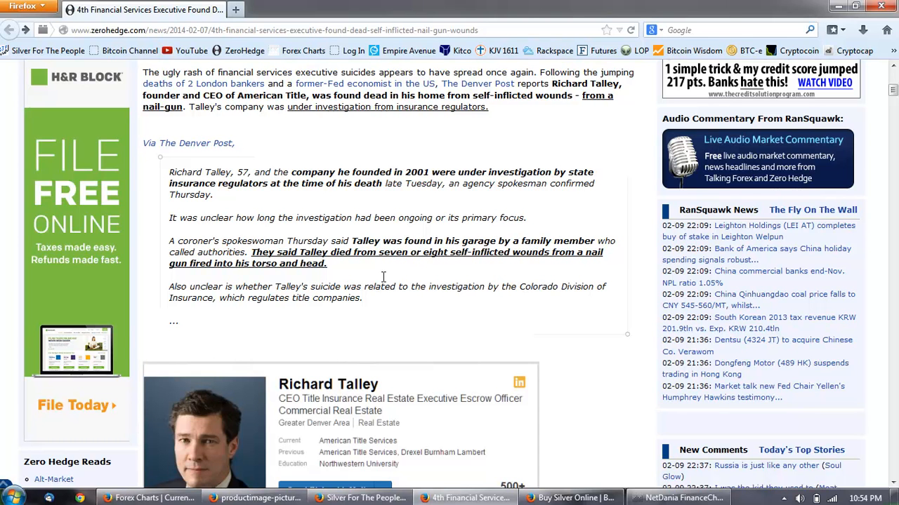
pyautogui.scroll(-3)
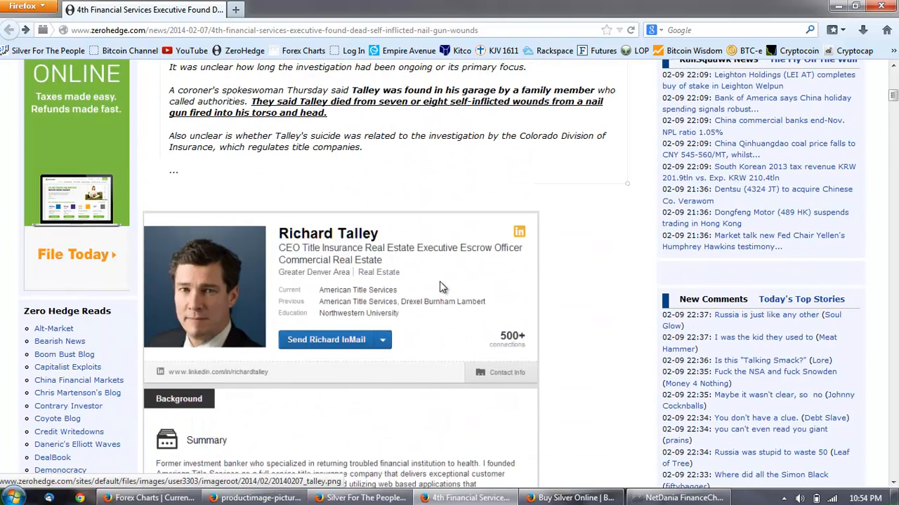
pyautogui.scroll(3)
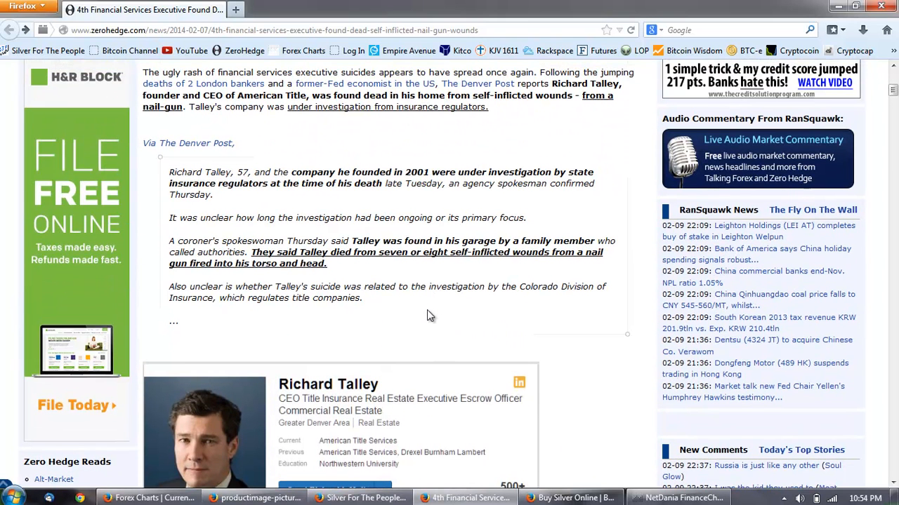
pyautogui.moveTo(414, 274)
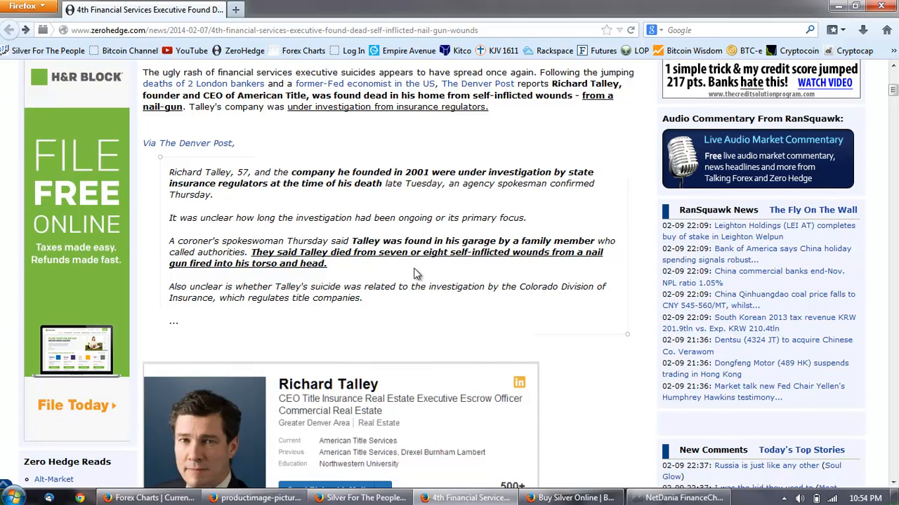
pyautogui.moveTo(595, 267)
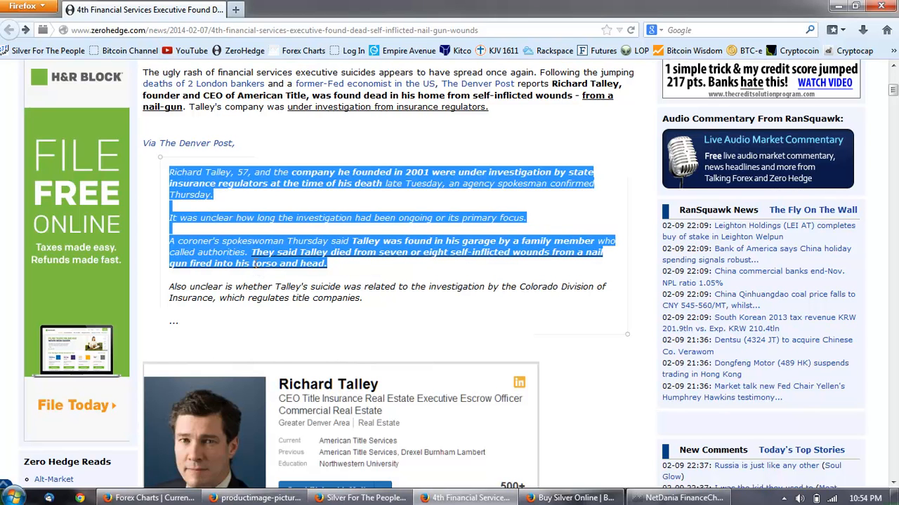
pyautogui.click(377, 274)
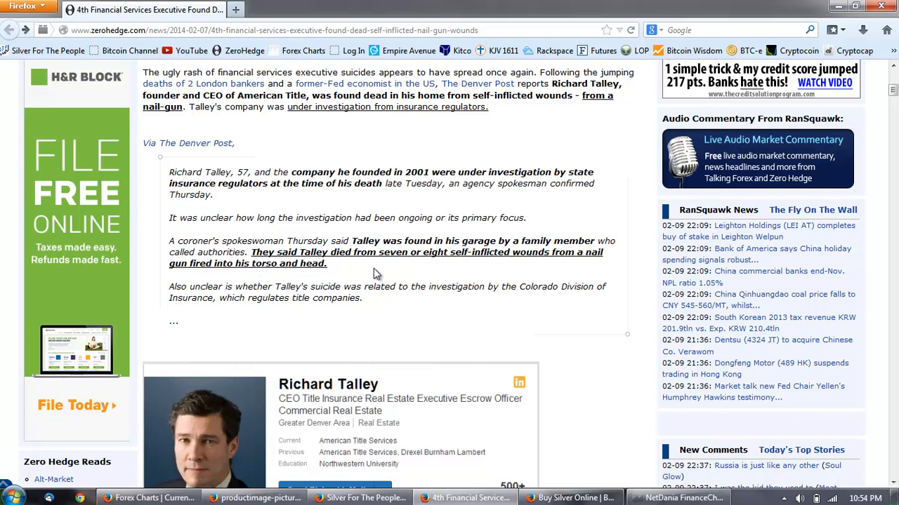
pyautogui.moveTo(366, 270)
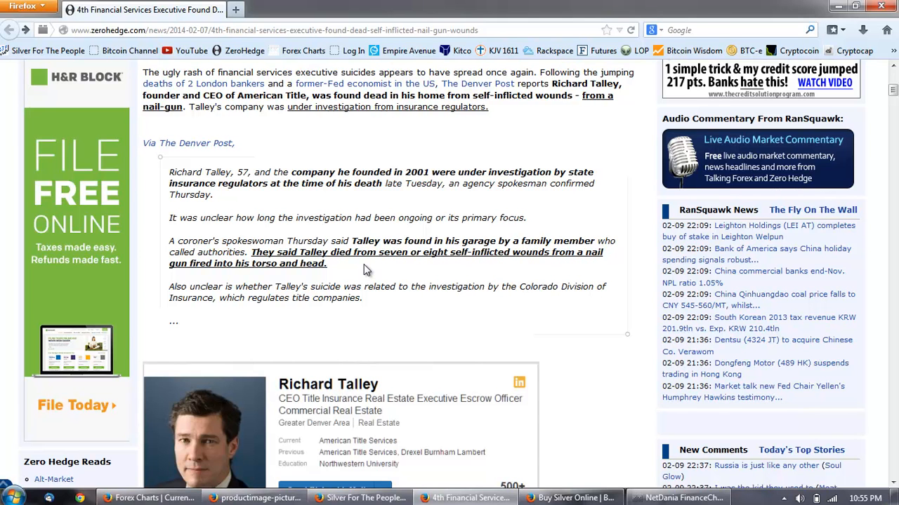
pyautogui.moveTo(381, 276)
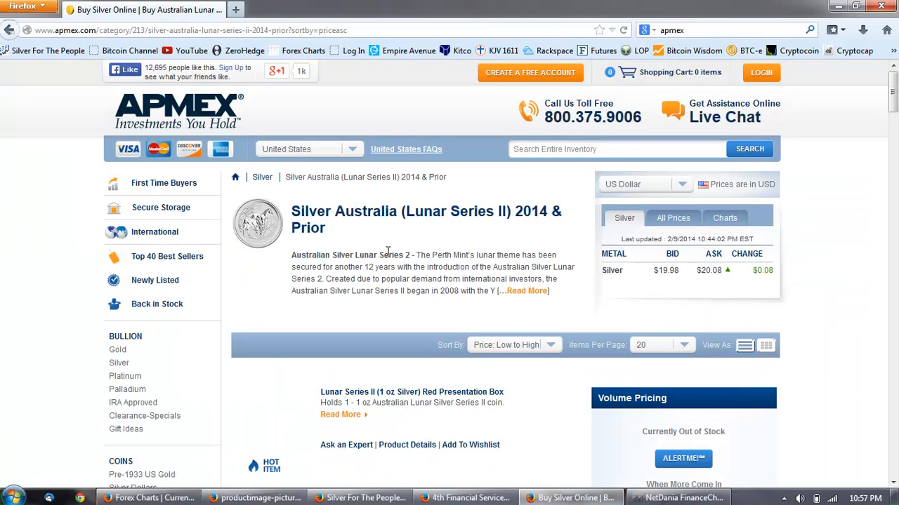
# - Scroll past the category description to the 1 oz and 2 oz presentation boxes
pyautogui.scroll(-3)
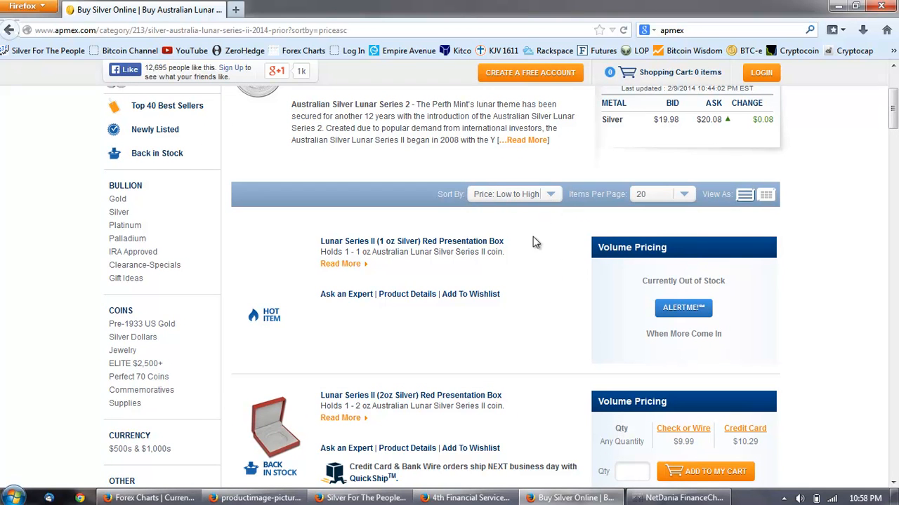
# - Scroll to the 12-coin box and 2012 half-ounce Dragon coin at $30.04
pyautogui.scroll(-3)
pyautogui.write('6')
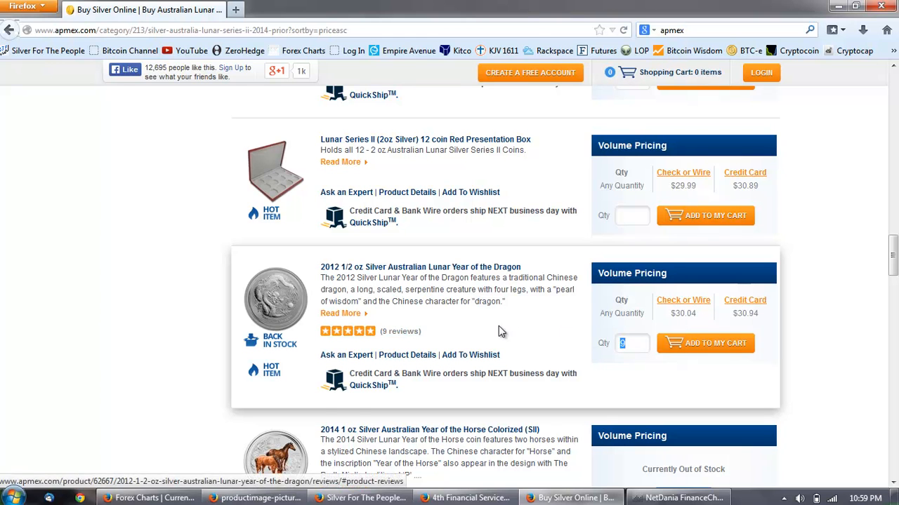
# - Scroll to the 2014 1 oz and 2 oz Year of the Horse coins
pyautogui.scroll(-3)
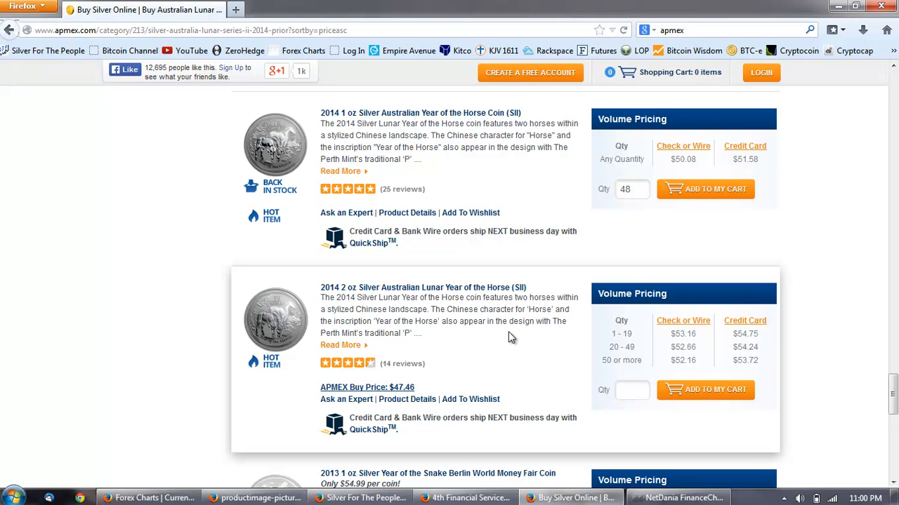
# - Scroll to the pagination bar and go to page 2 of the listings
pyautogui.scroll(-3)
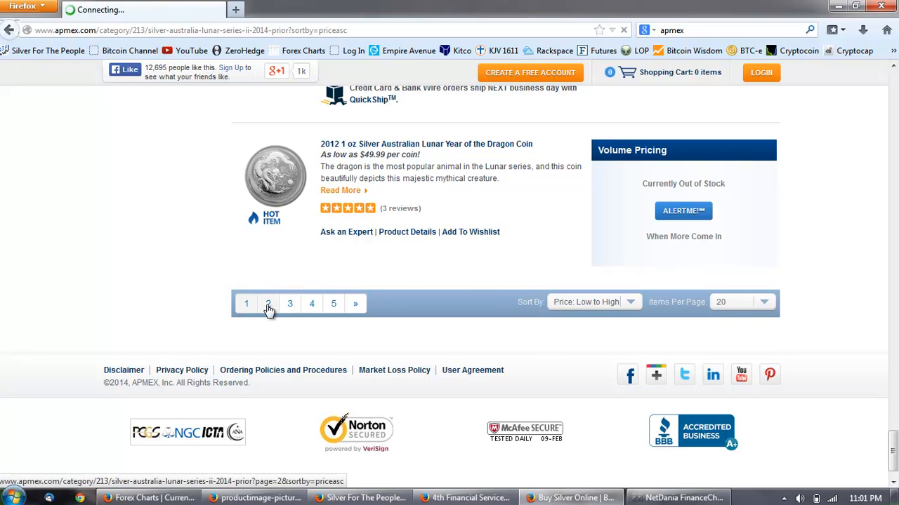
pyautogui.click(268, 303)
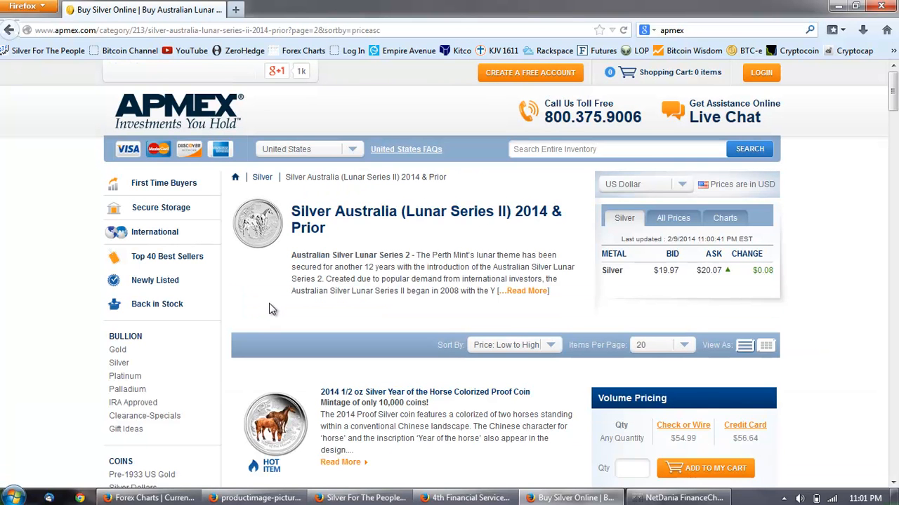